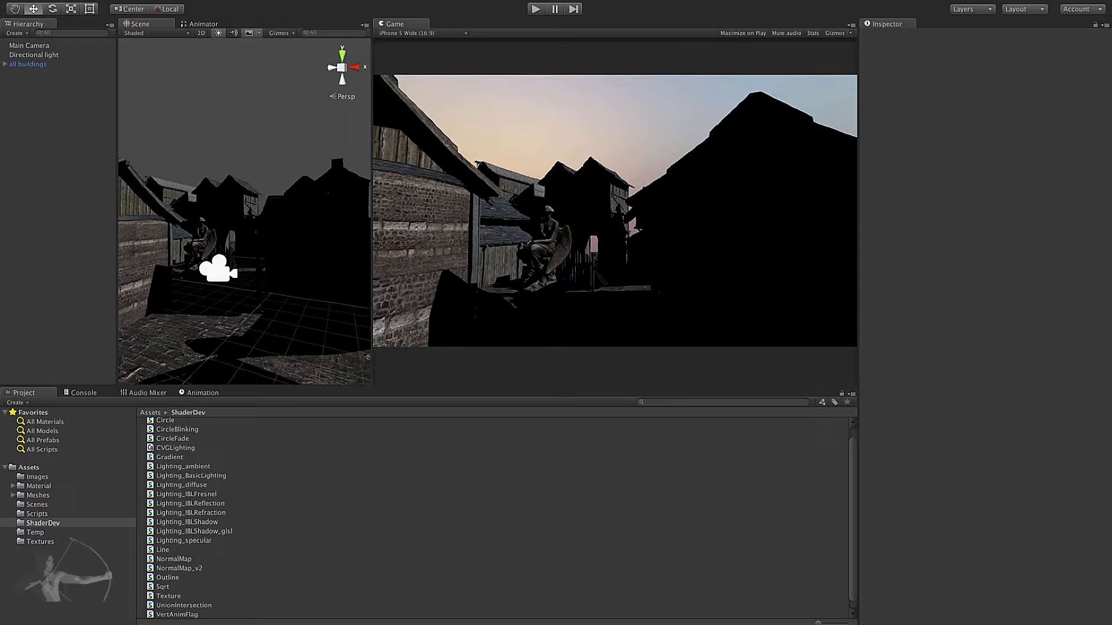
- Open Lighting_IBLShadow_glsl from the ShaderDev folder in MonoDevelop
left_click(193, 531)
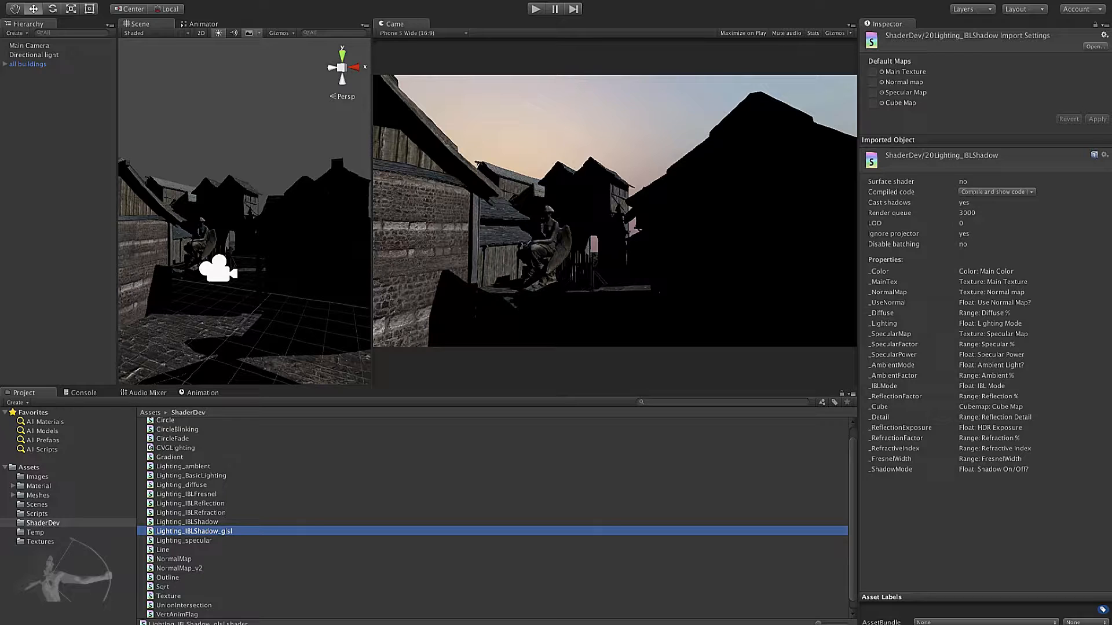
double_click(193, 532)
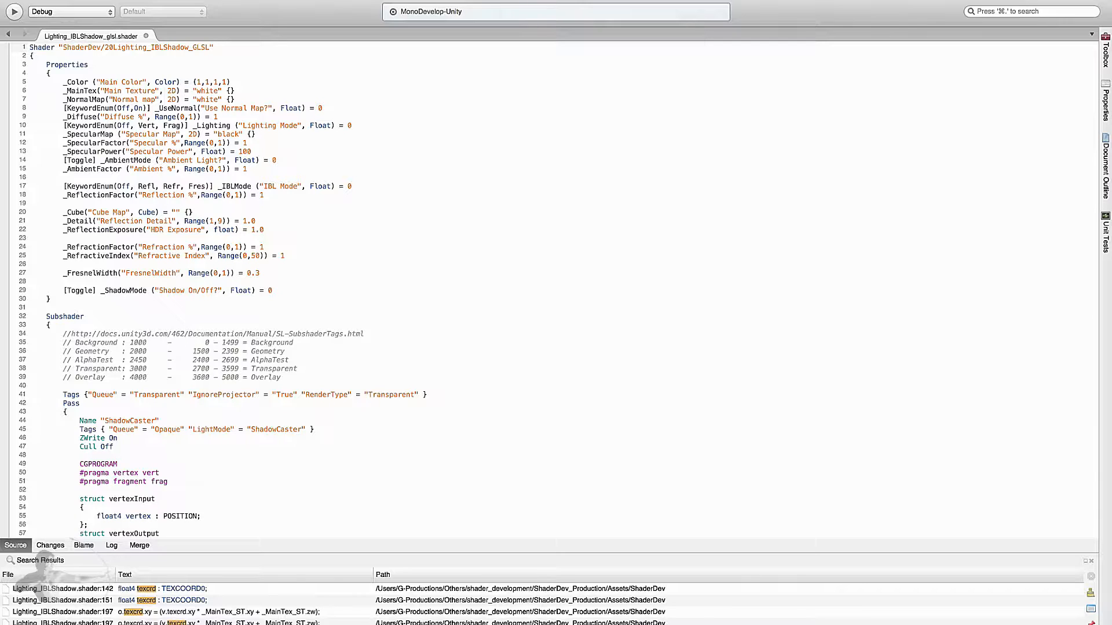
- Focus the shader code and move down to the _SHADOWMODE_ON uniform block
left_click(209, 48)
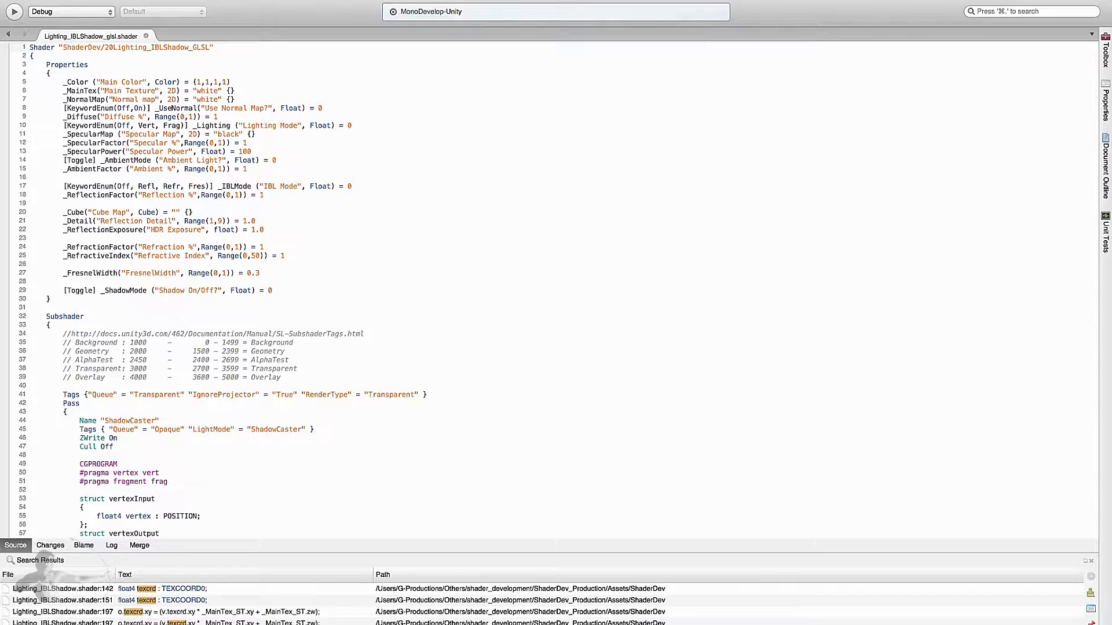
scroll("down", 3)
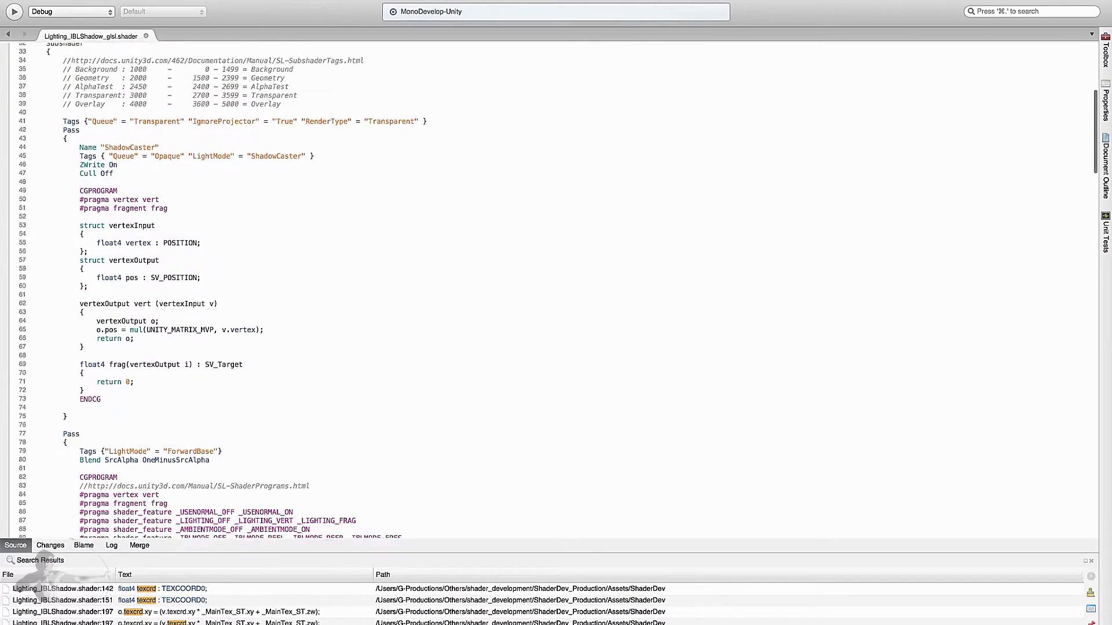
scroll("down", 3)
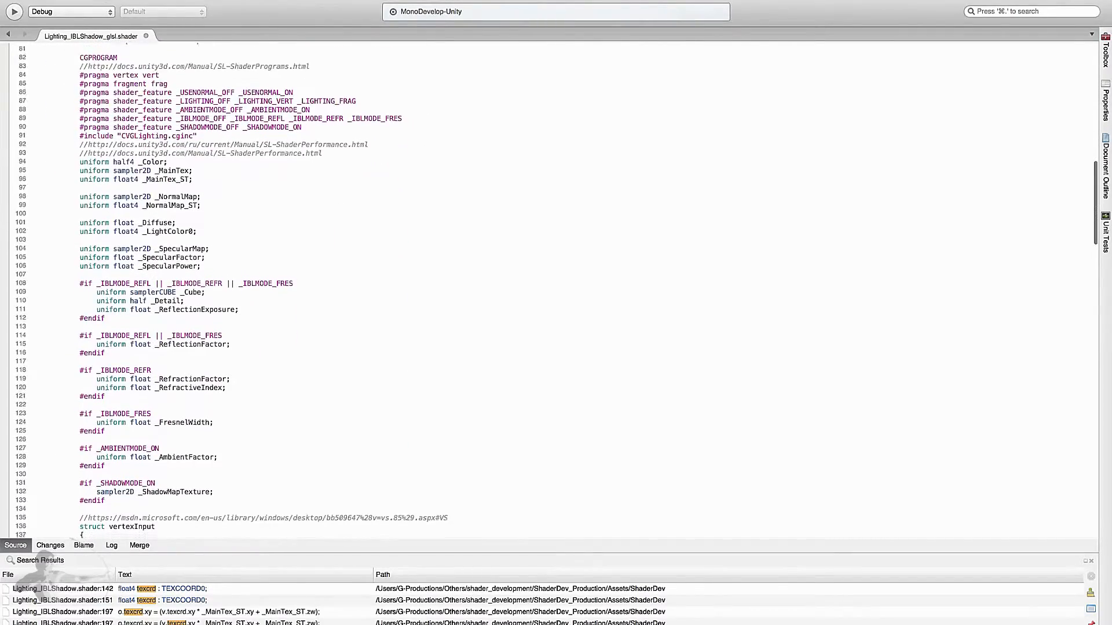
scroll("down", 3)
type("#if defined")
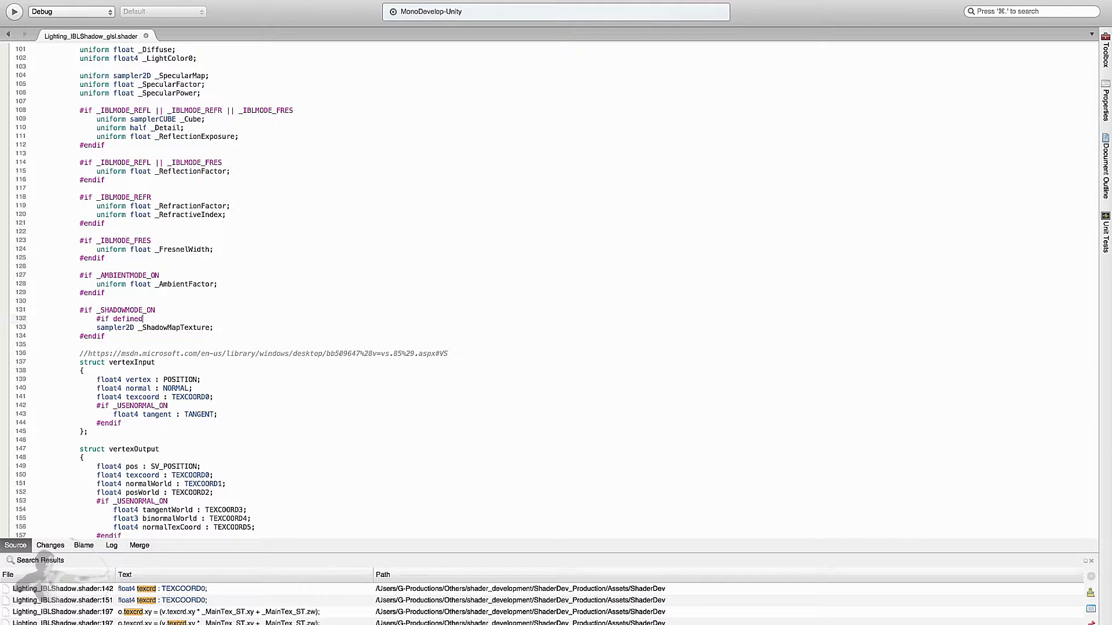
- Complete '#if defined(SHADER_TARGET_GLSL)' with #else/#endif and move the sampler2D _ShadowMapTexture line into it
type("(SHADER_TARGET_GL")
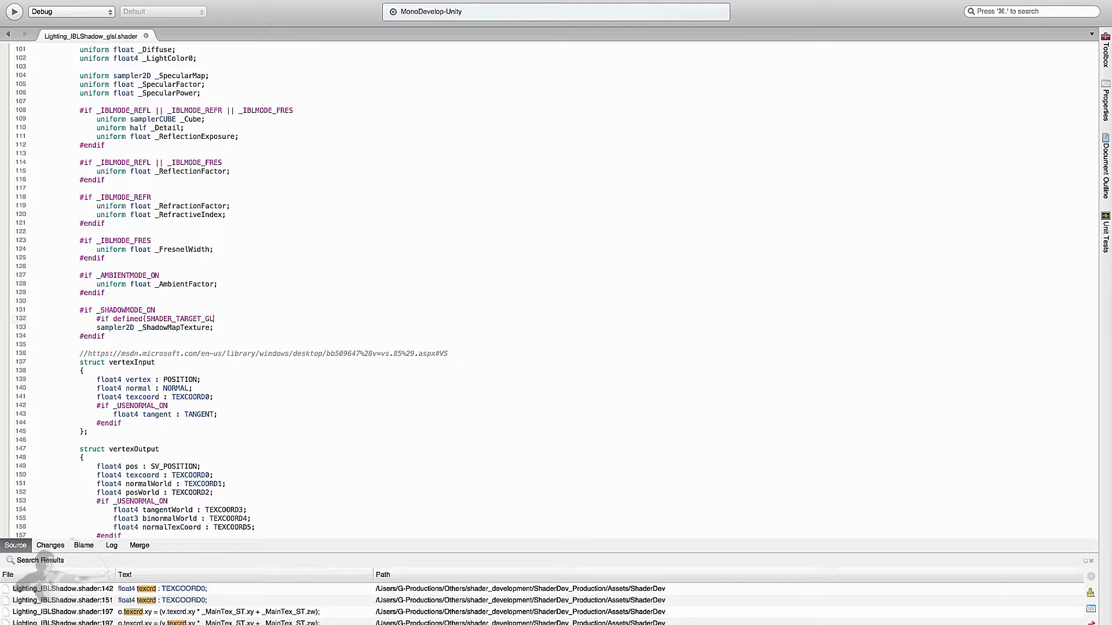
type("SL)")
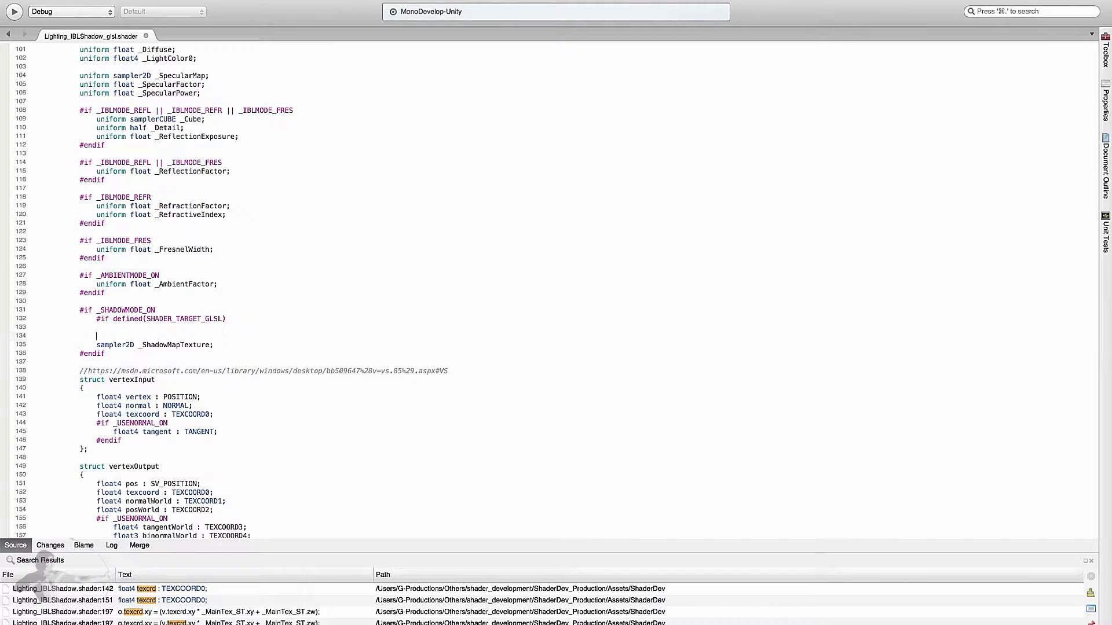
type("#else")
type("#endif")
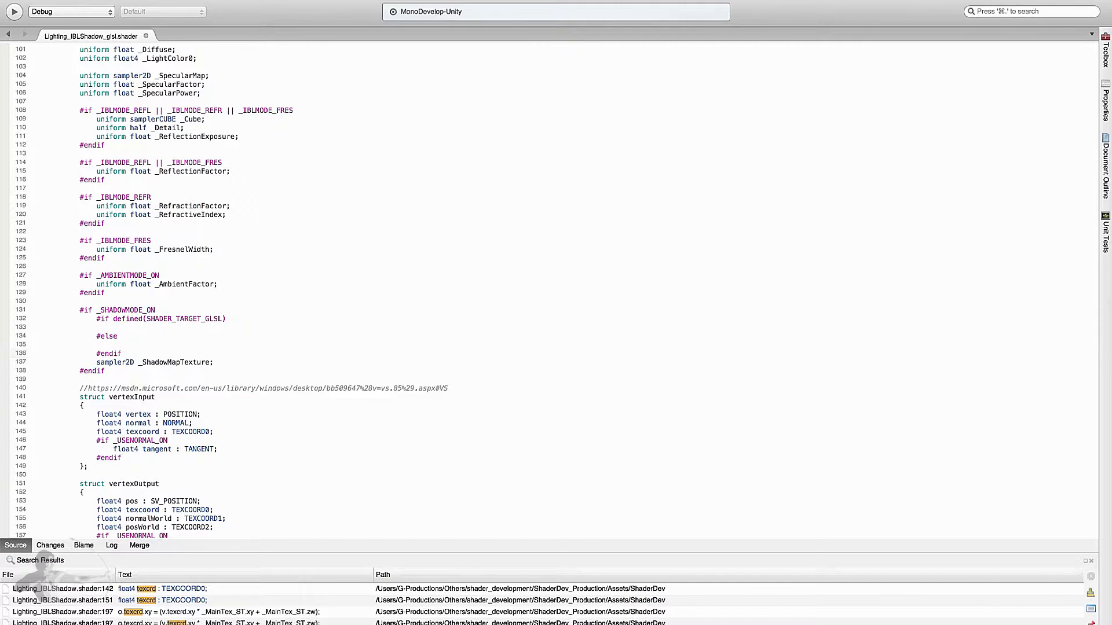
double_click(154, 362)
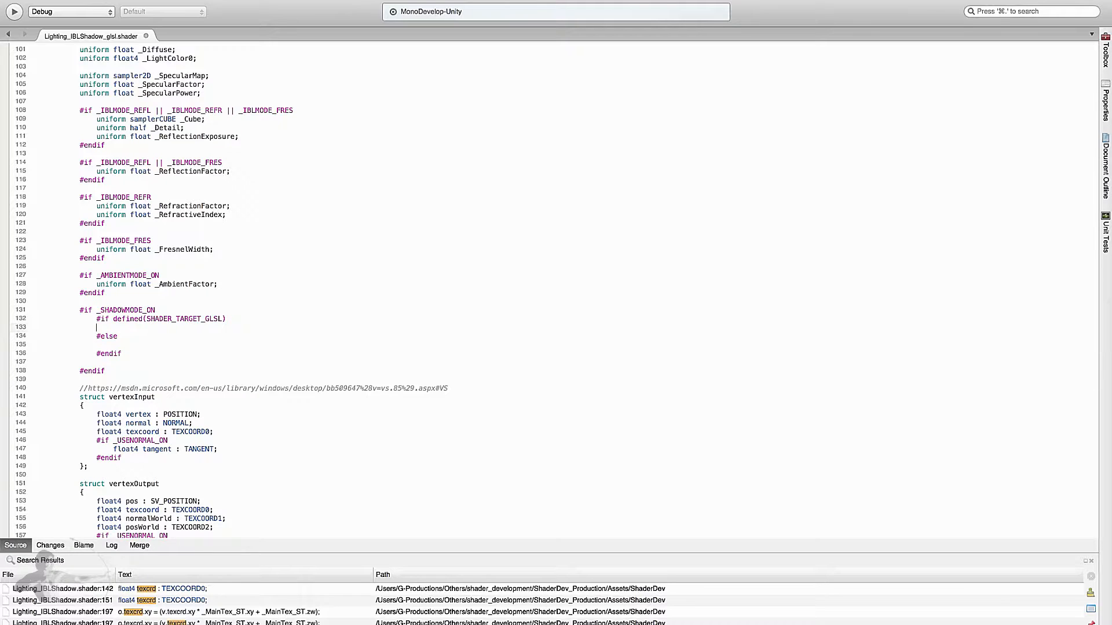
type("sampler2D _ShadowMapTexture;")
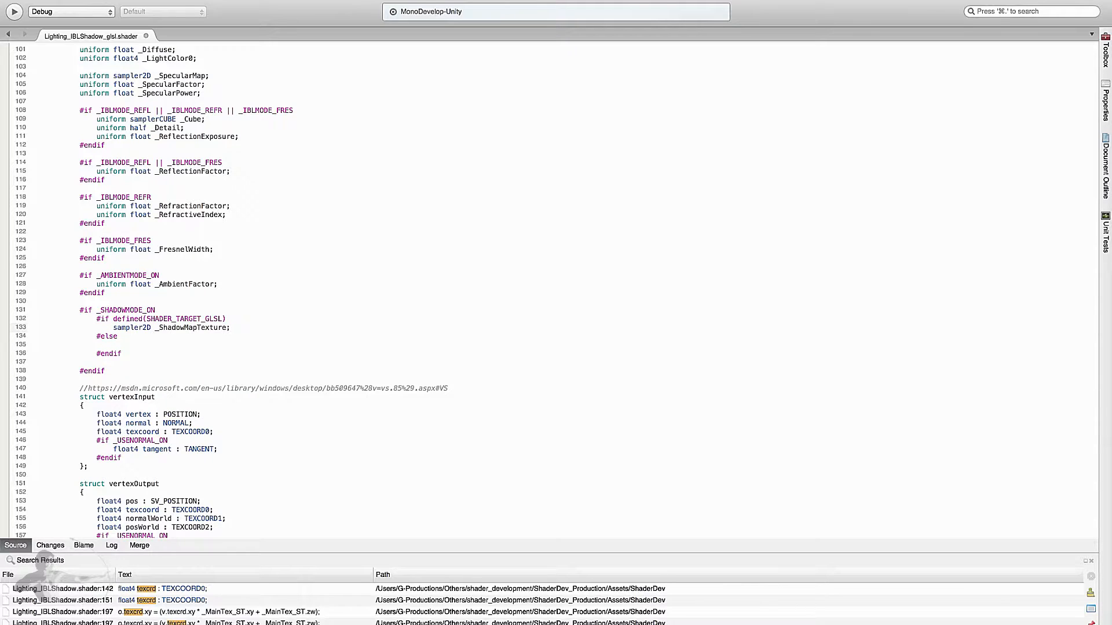
- Make the GLSL branch sampler2DShadow _ShadowMapTexture and the #else branch sampler2D _ShadowMapTexture
left_click(150, 327)
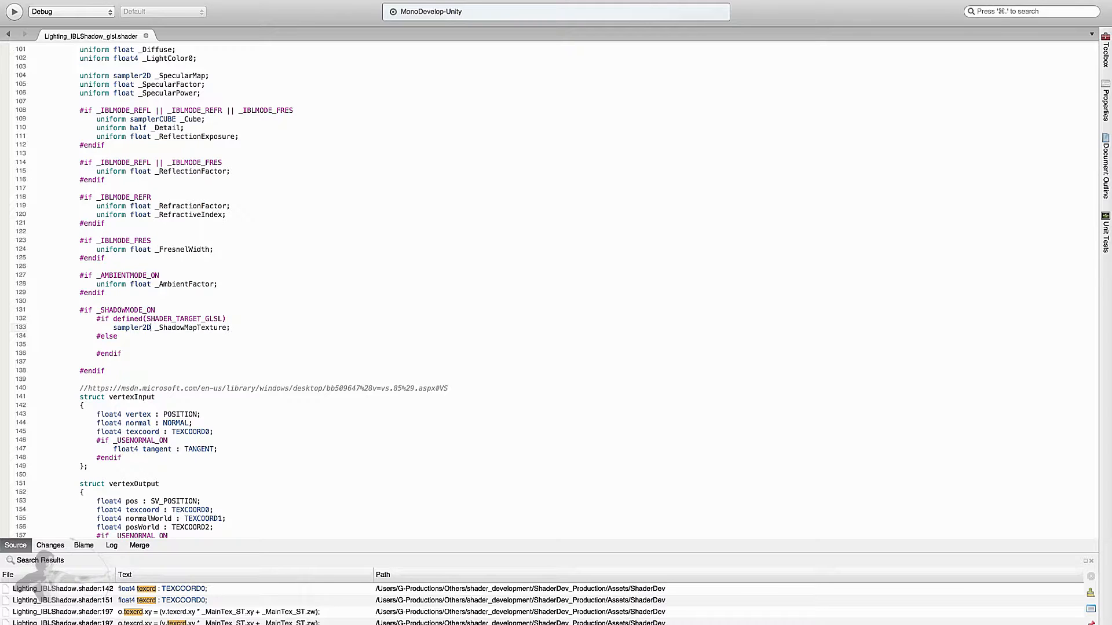
type("Shadow")
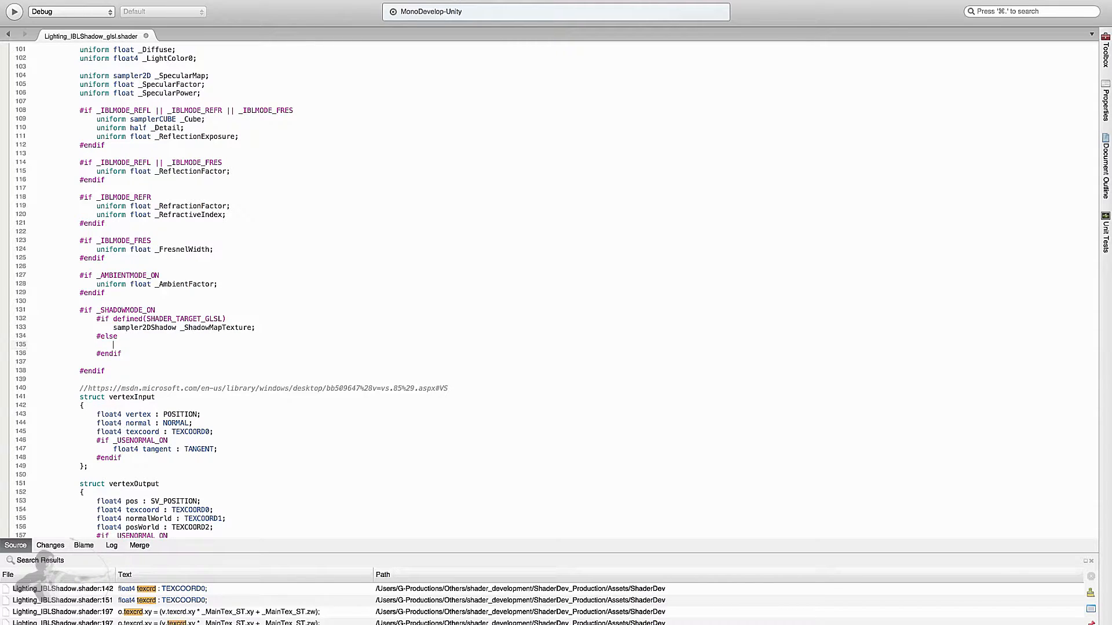
type("sampler2D _ShadowMapTexture;")
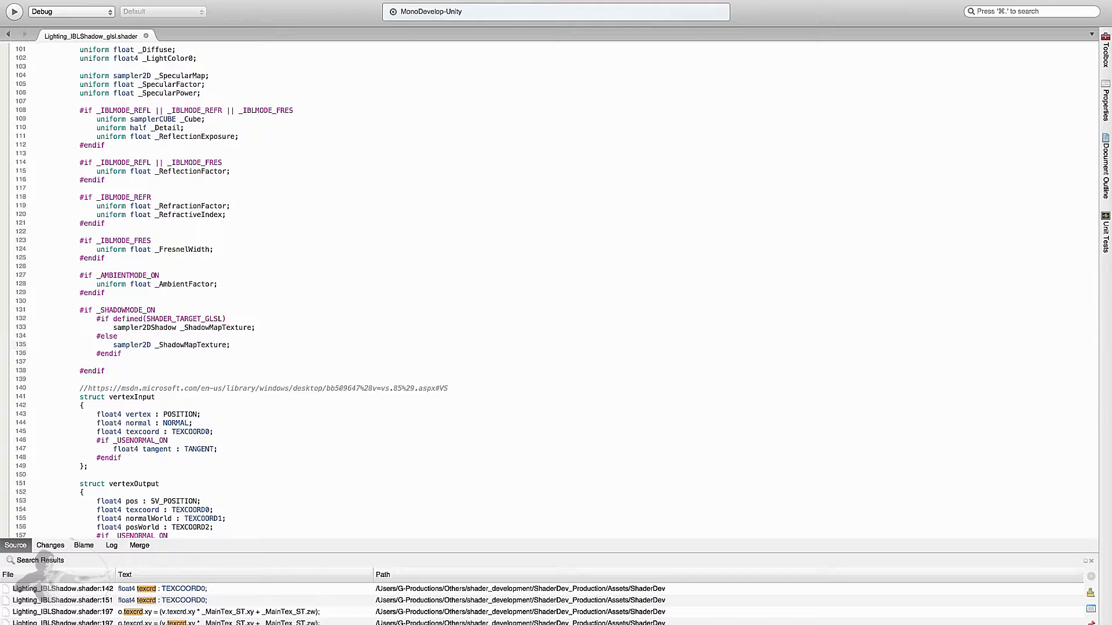
scroll("down", 3)
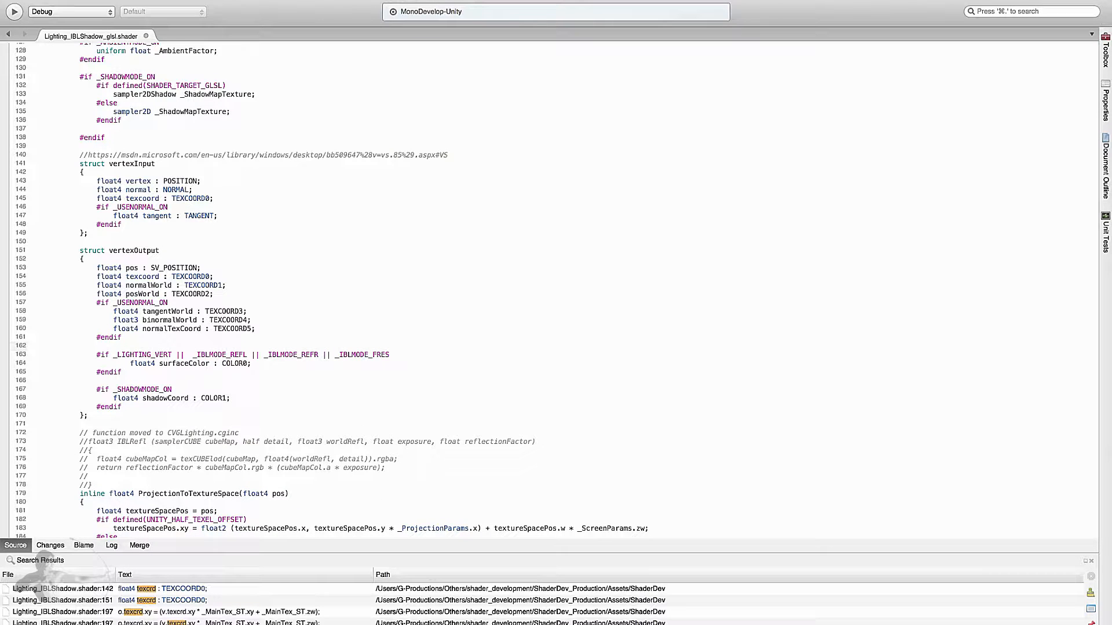
- Move down to frag() and begin a '#' directive line inside its _SHADOWMODE_ON block
scroll("down", 3)
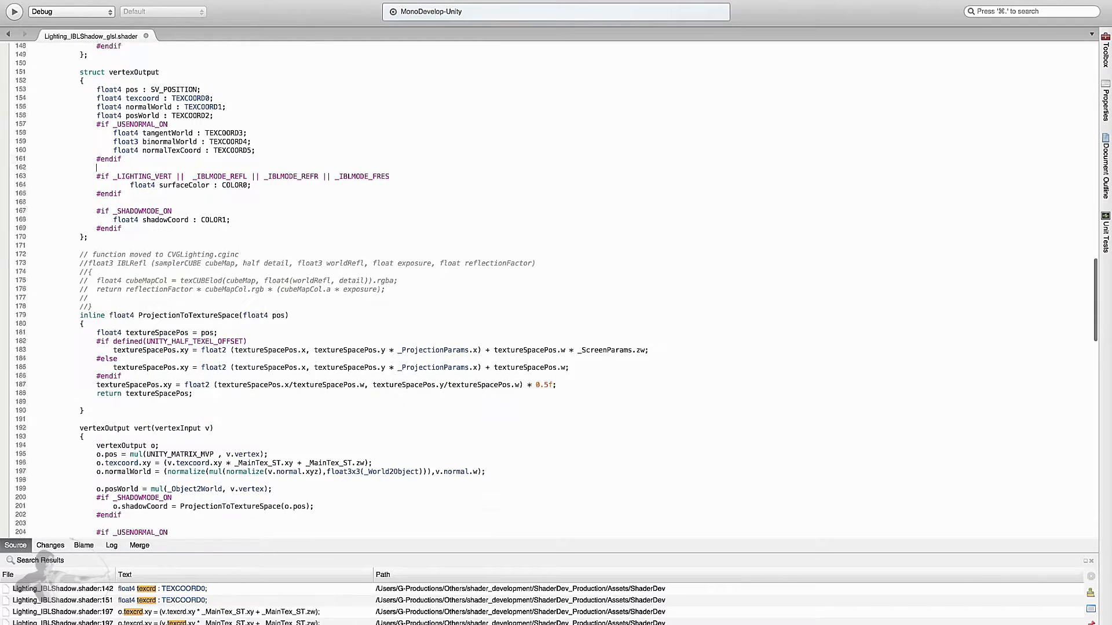
scroll("down", 3)
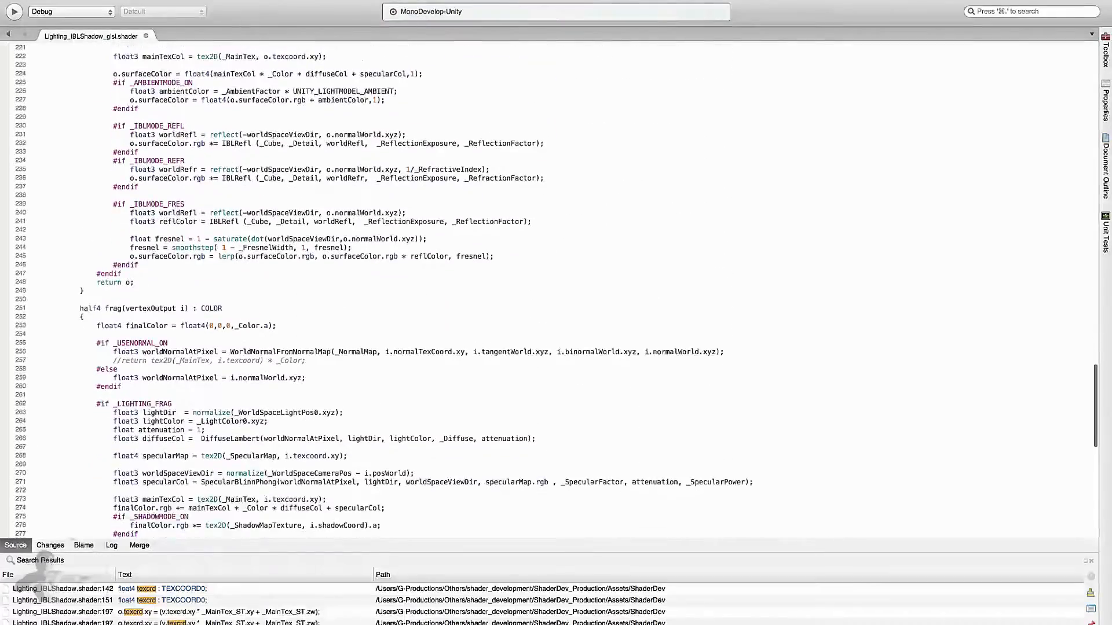
scroll("down", 3)
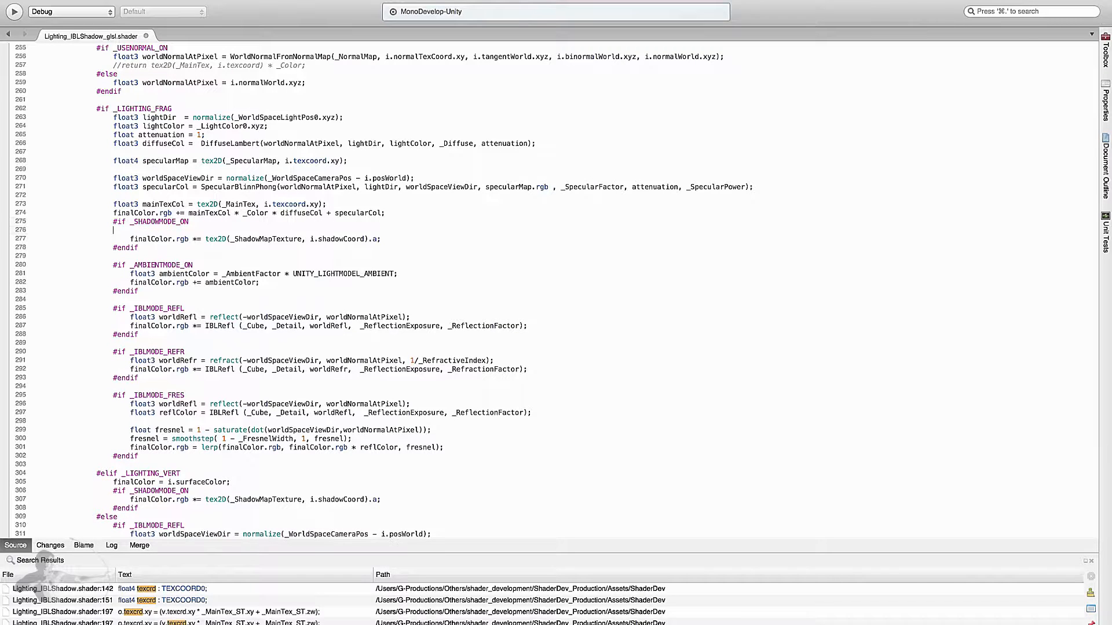
type("#if defined(")
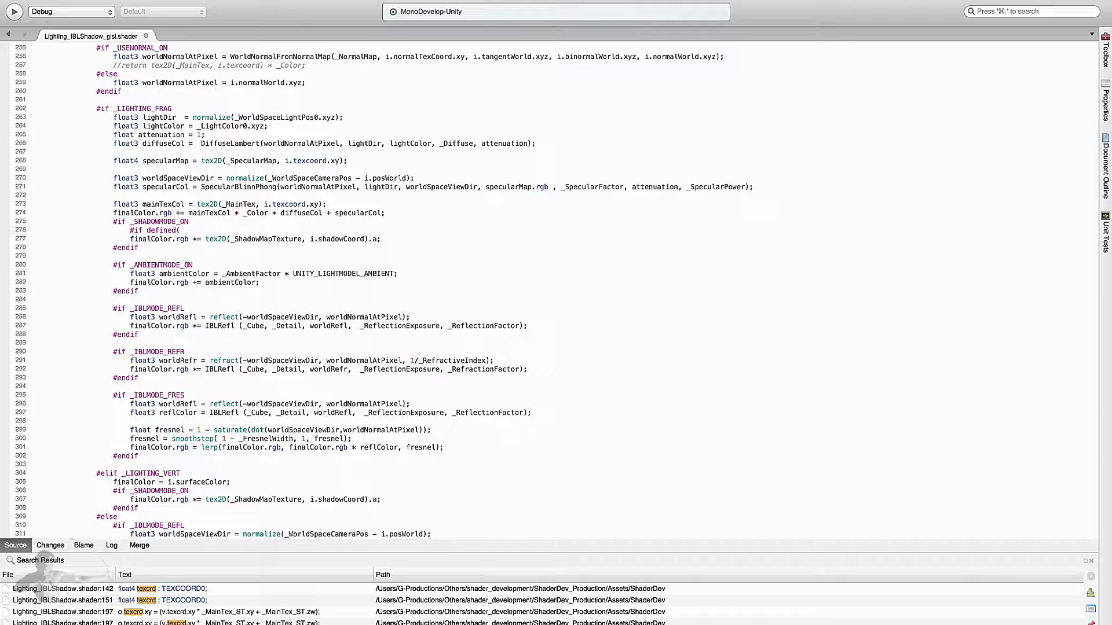
- Branch on SHADER_TARGET_GLSL to set shadow via shadow2D or tex2D, then finalColor.rgb *= shadow
type("SHADER_TARGET")
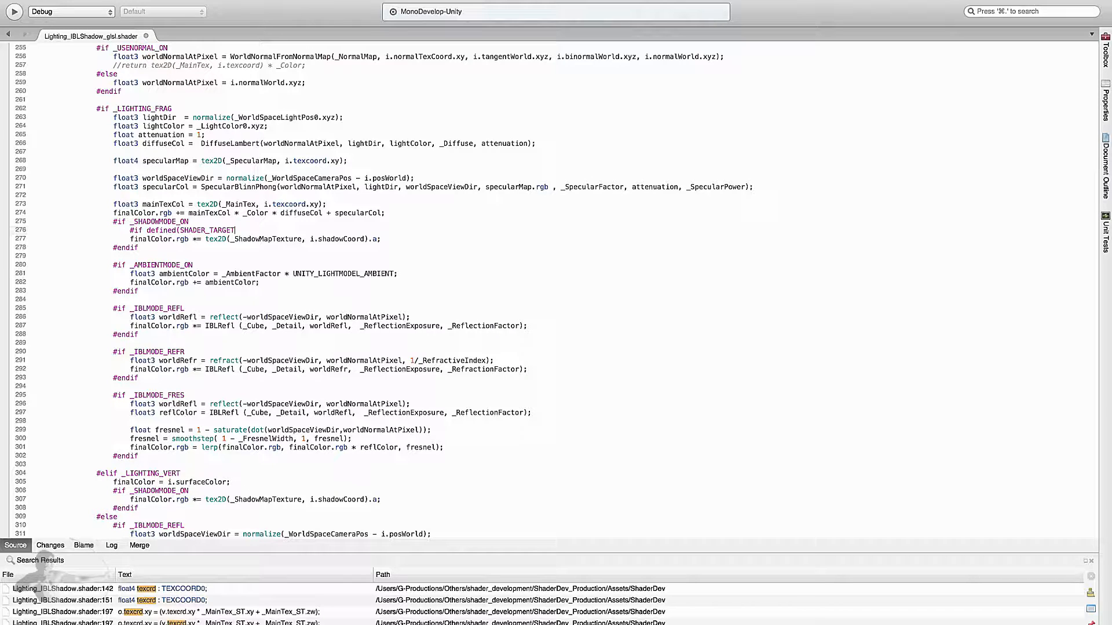
type("_GLSL)")
type("#endif")
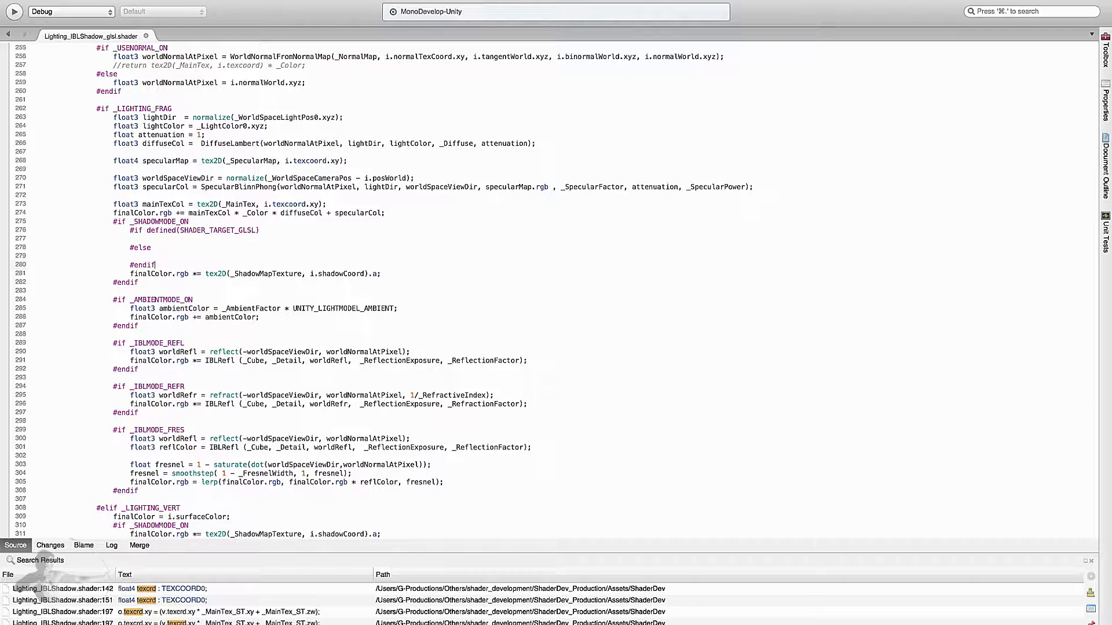
left_click(255, 273)
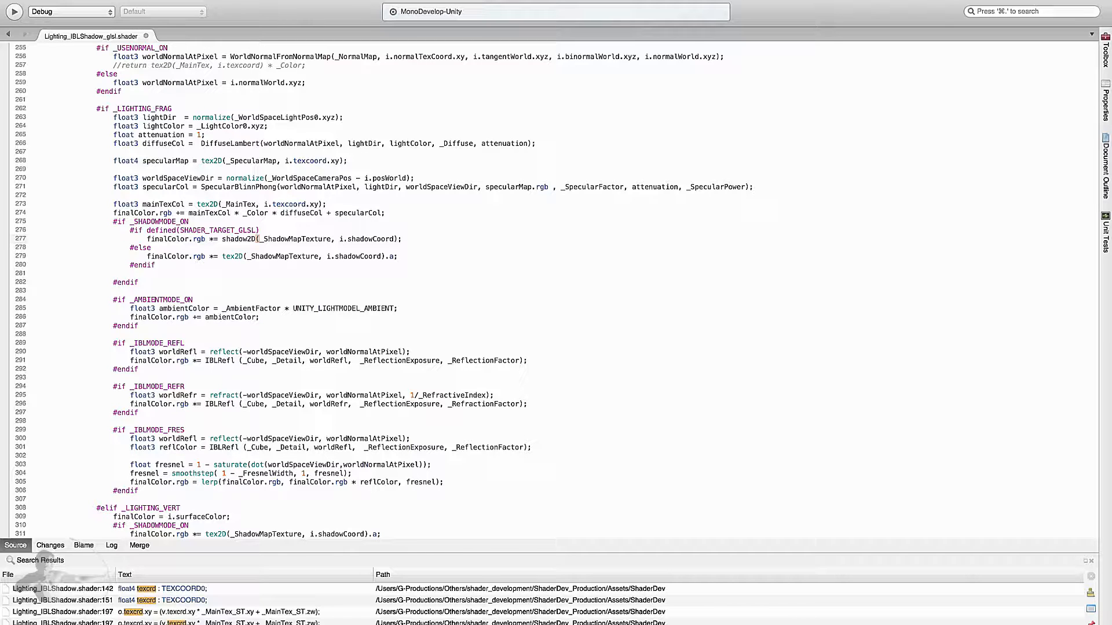
double_click(177, 238)
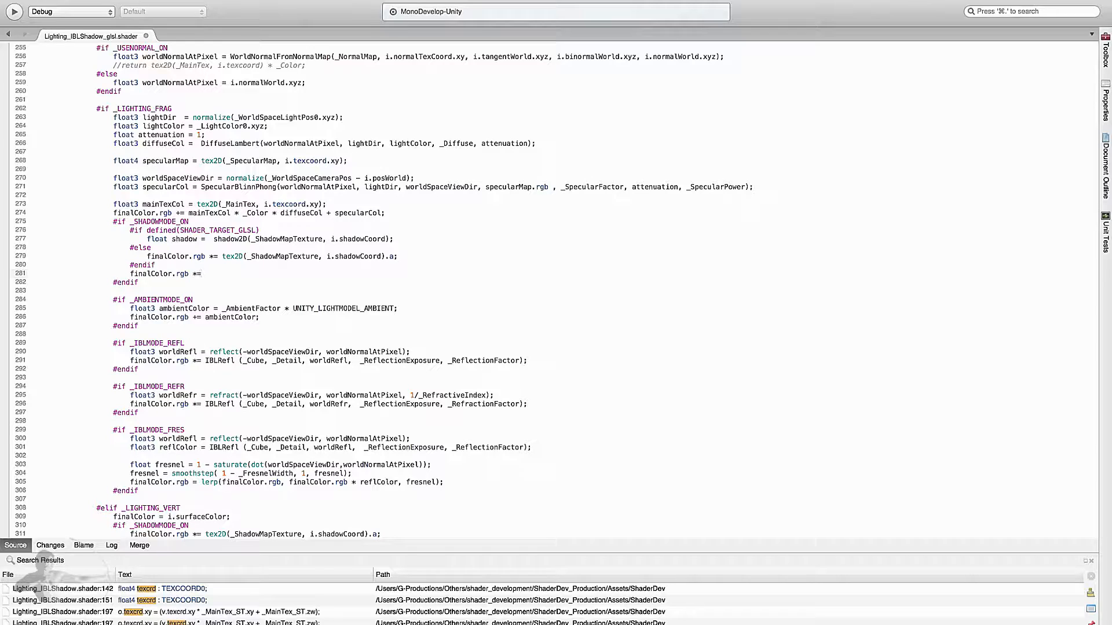
type("shadow;")
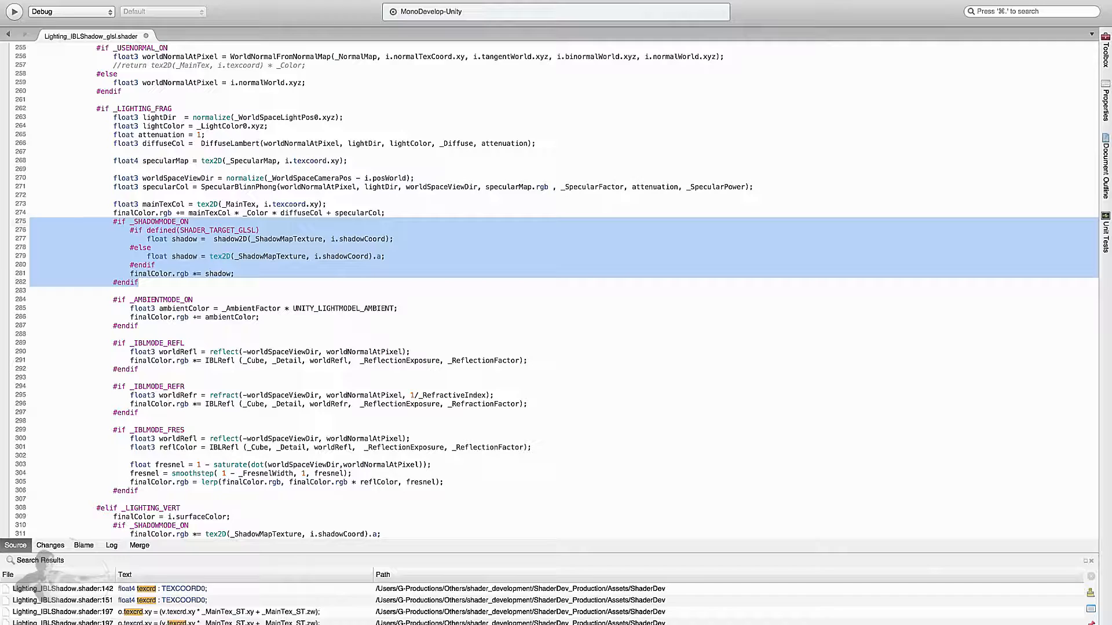
- Paste the shadow2D-or-tex2D block over the _LIGHTING_VERT tex2D line and select shadow2D
scroll("down", 3)
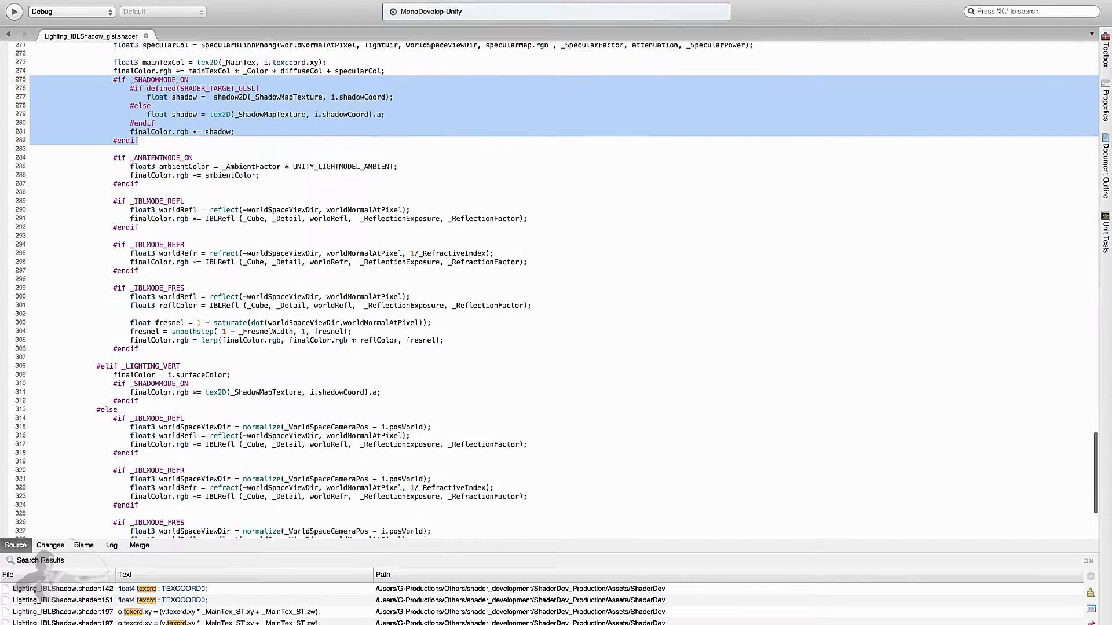
scroll("down", 3)
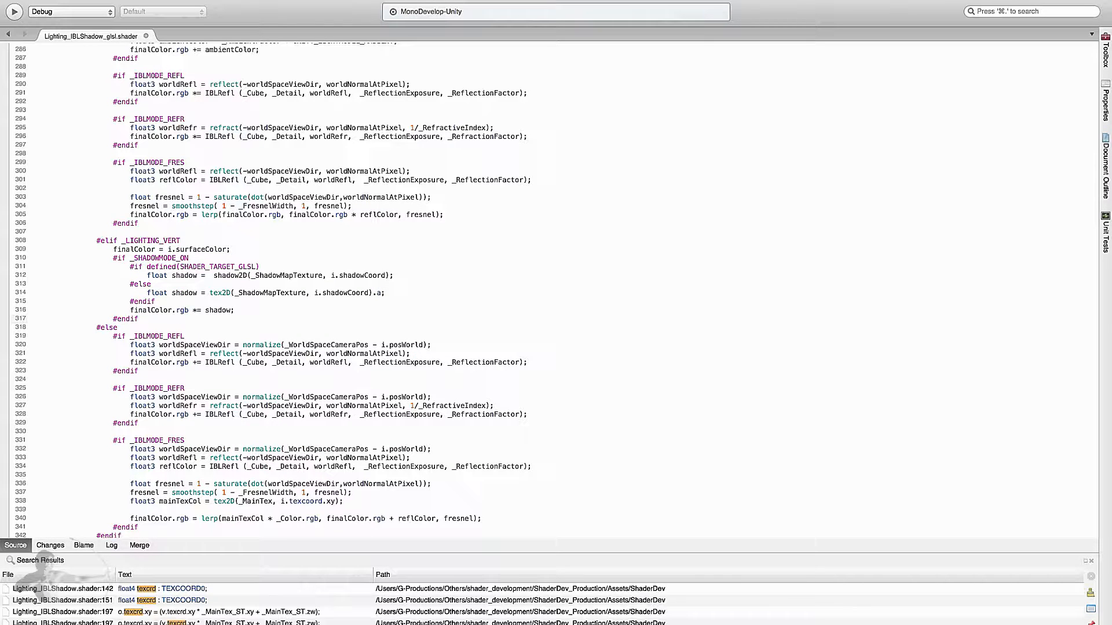
double_click(229, 276)
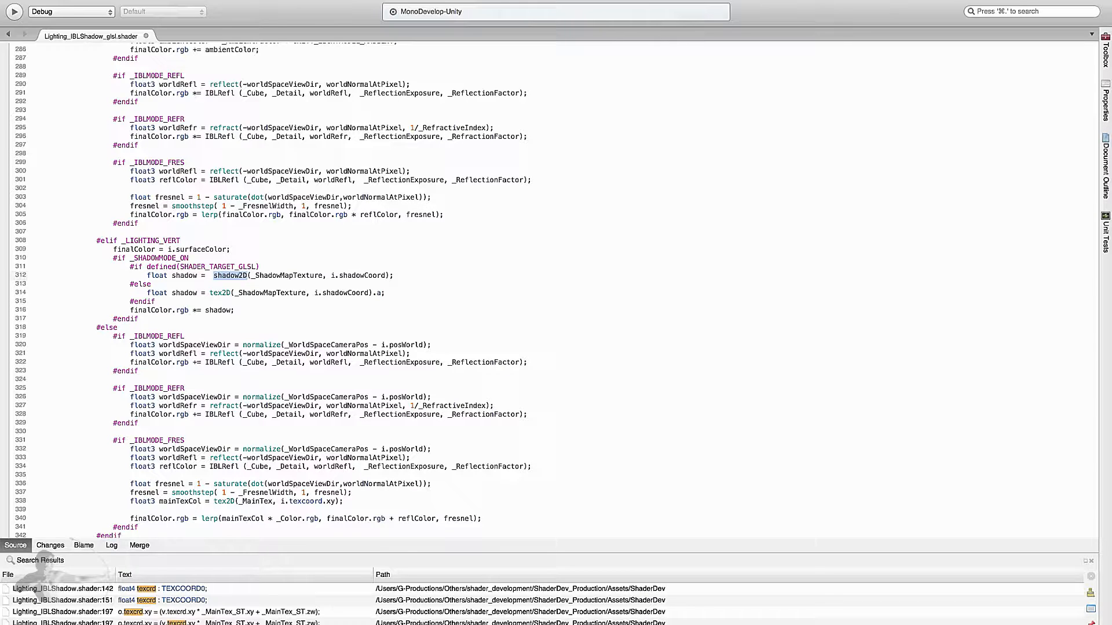
- In vert(), add an empty #if defined(UNITY_NO_SCREENSPACE_SHADOWS) / #else / #endif skeleton
scroll("up", 3)
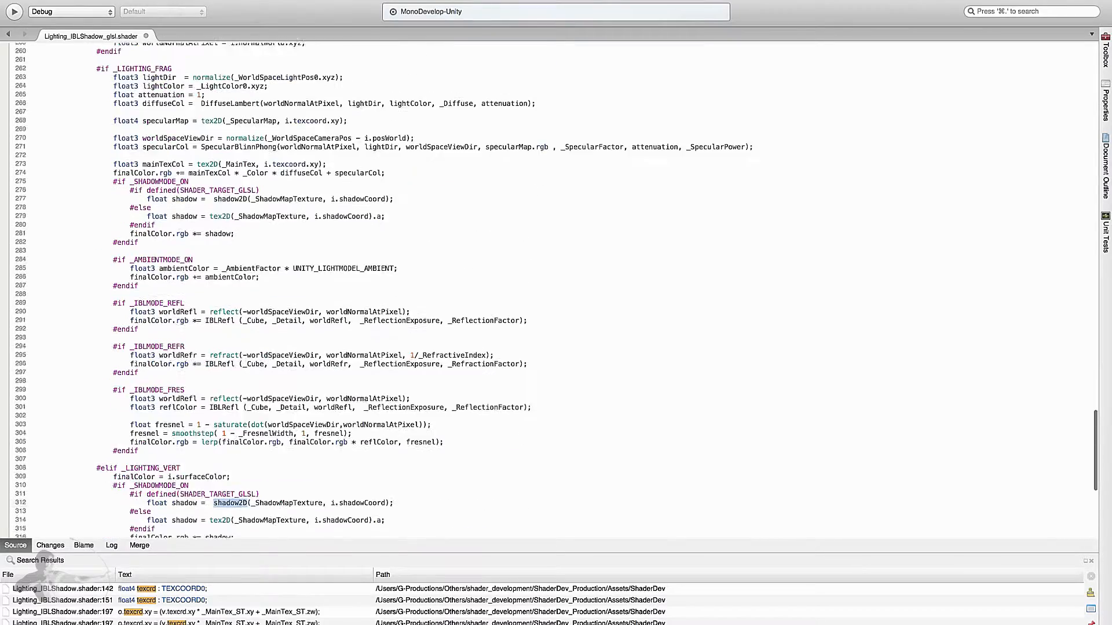
scroll("up", 3)
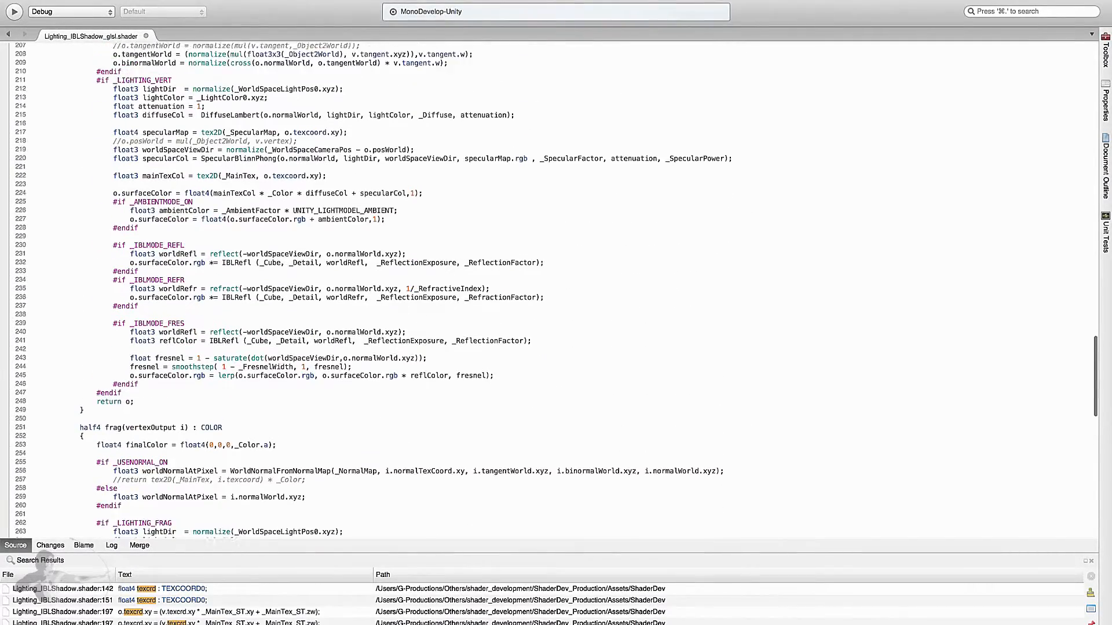
scroll("up", 3)
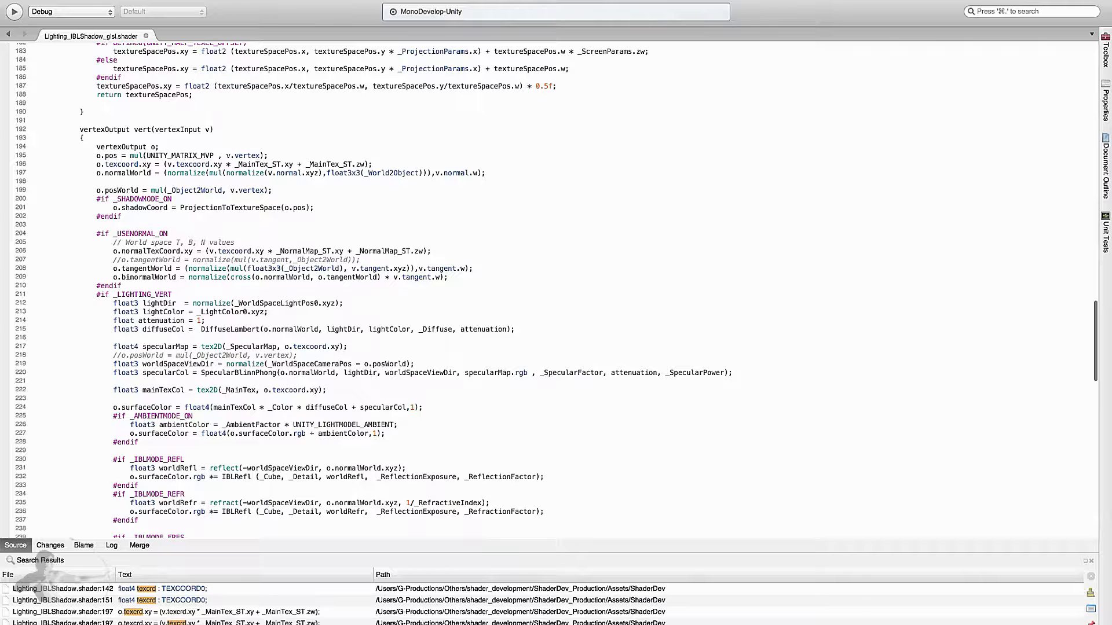
scroll("up", 3)
type("#if")
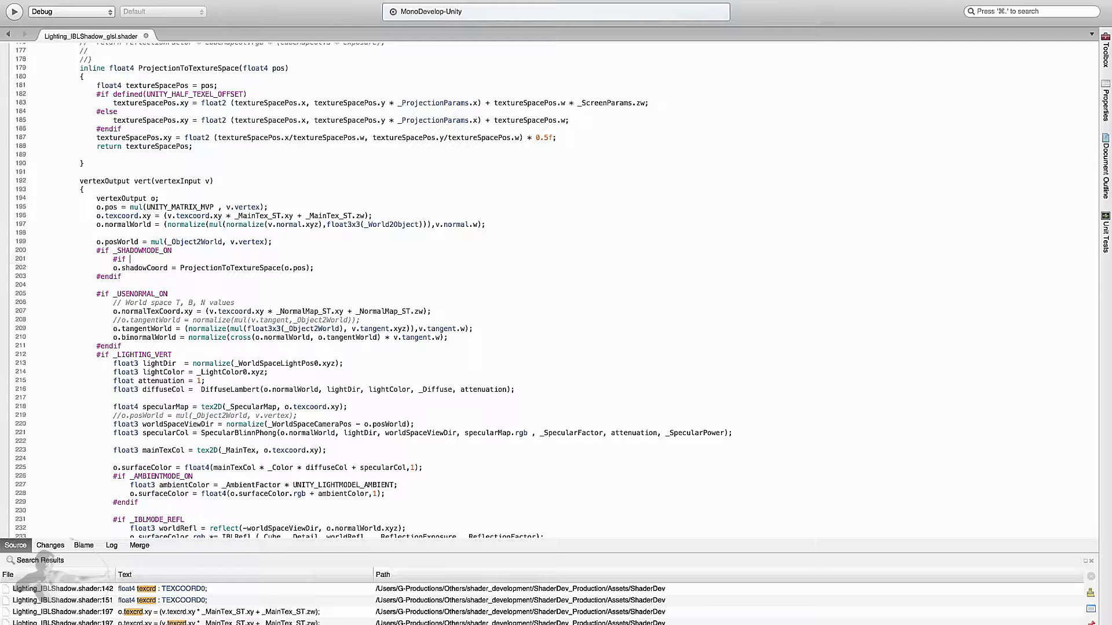
type("defined(UN")
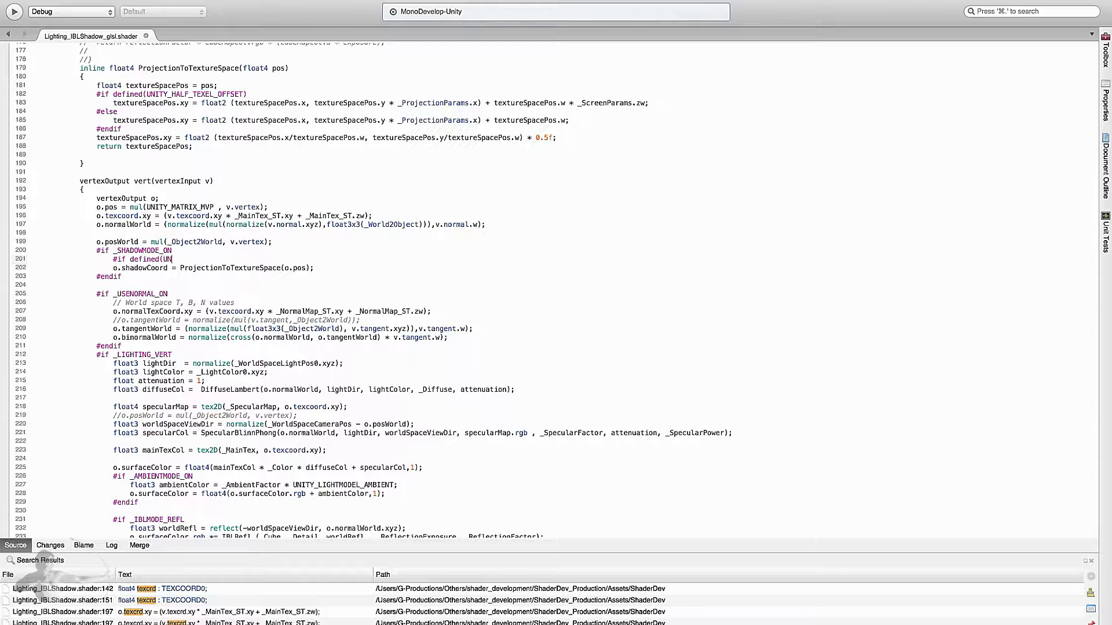
type("ITYON")
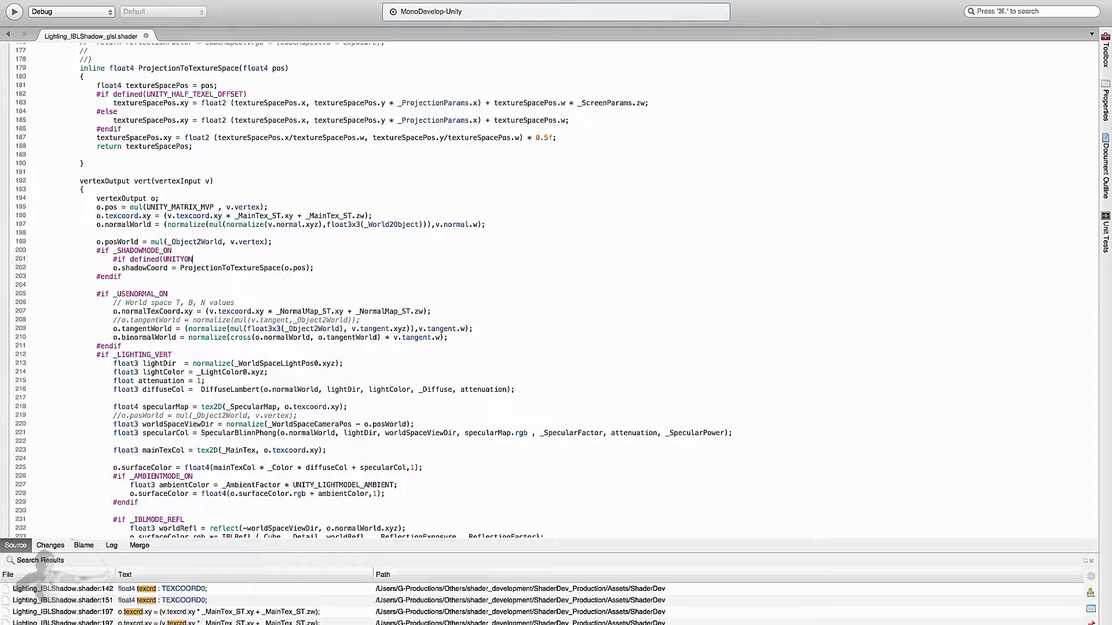
type("O_SCREEN")
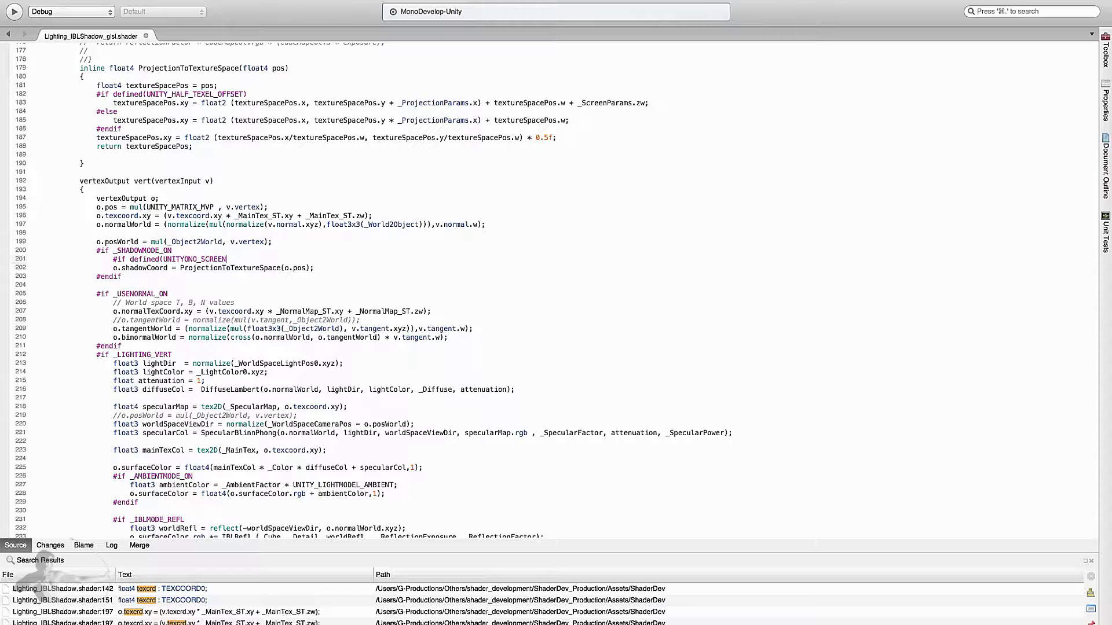
type("SPACE_SHADOWS)")
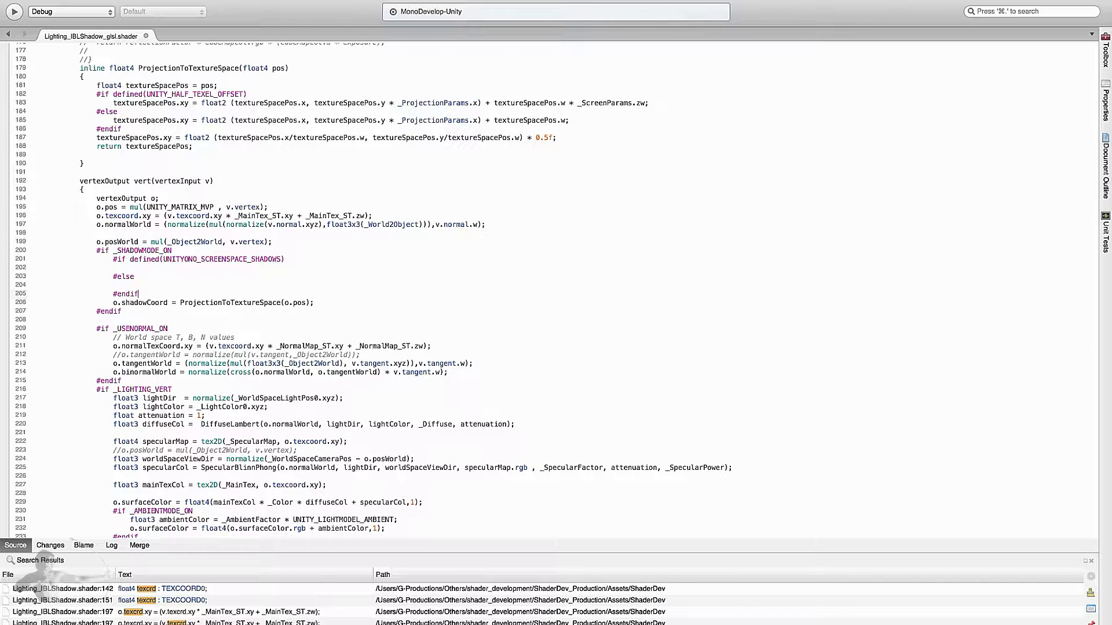
- Cut the shadowCoord assignment line out of the vertex shadow block
double_click(139, 302)
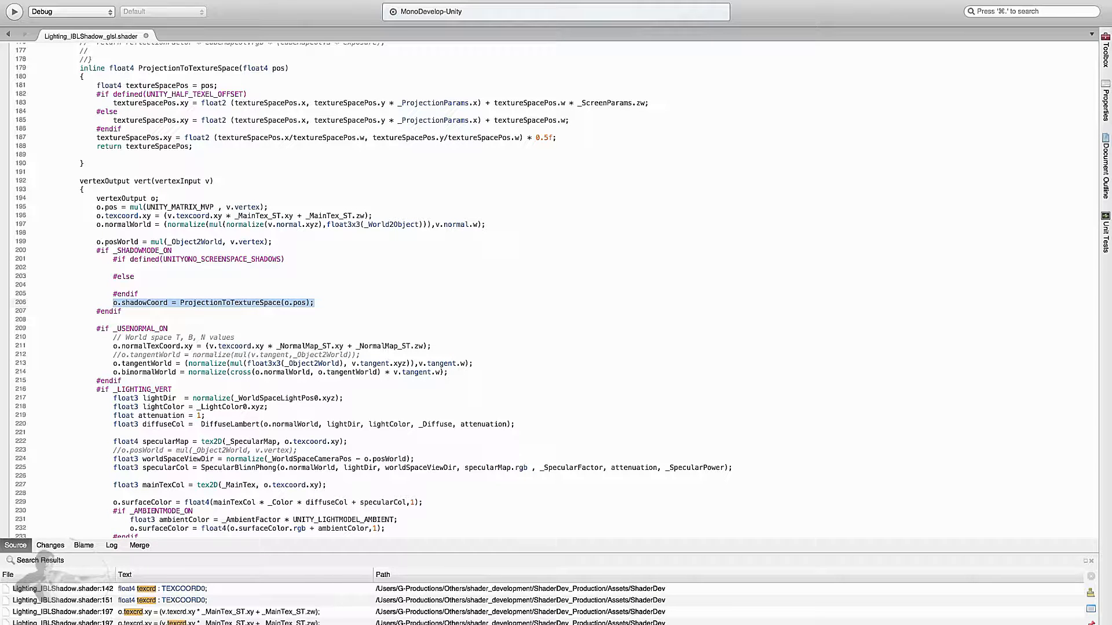
key("Delete")
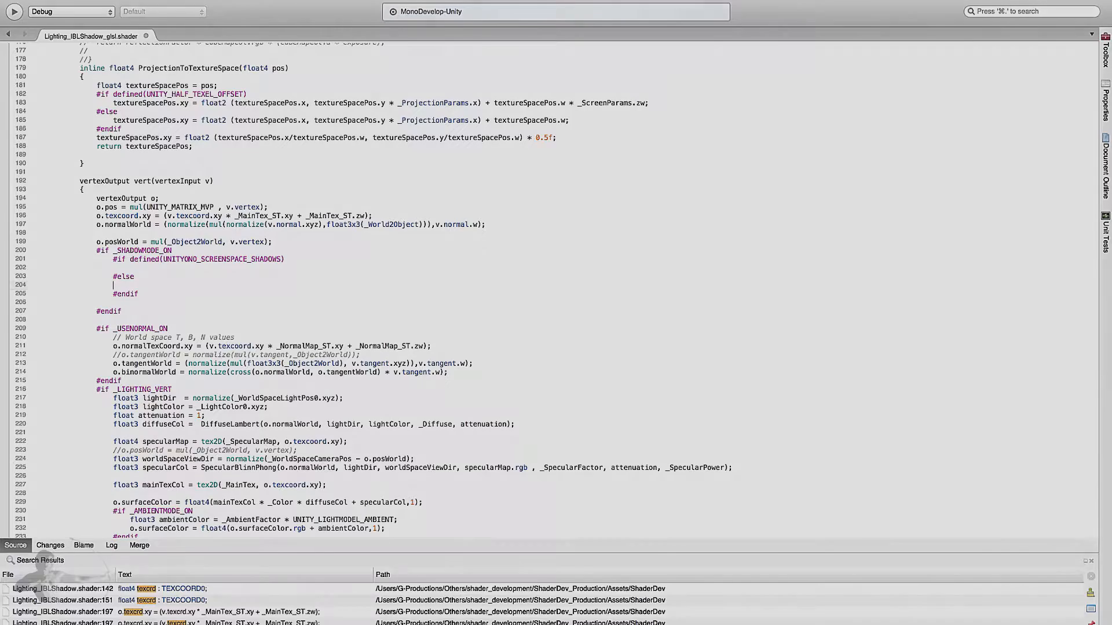